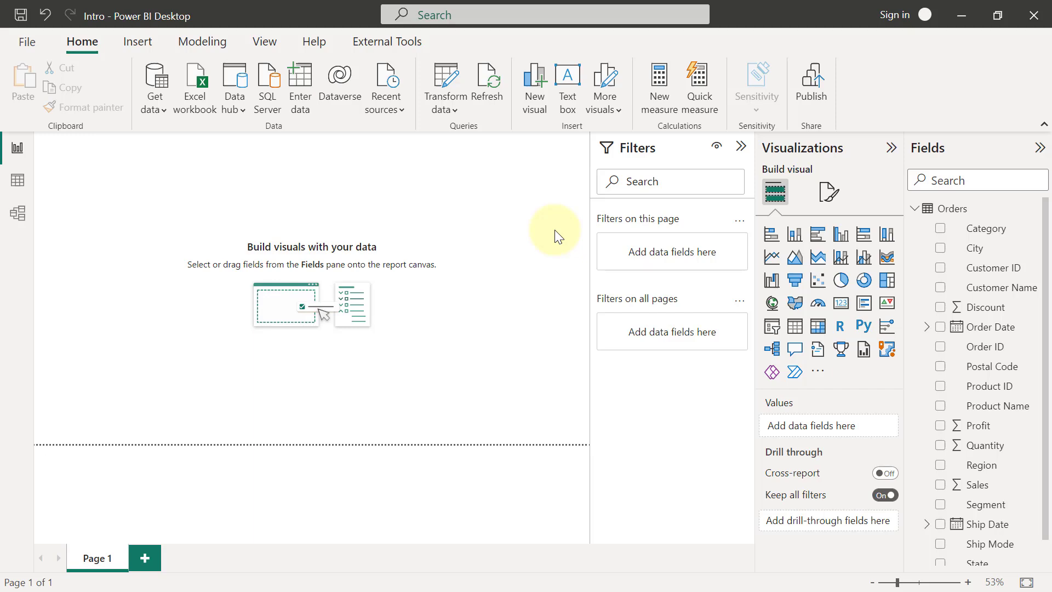
pyautogui.moveTo(503, 254)
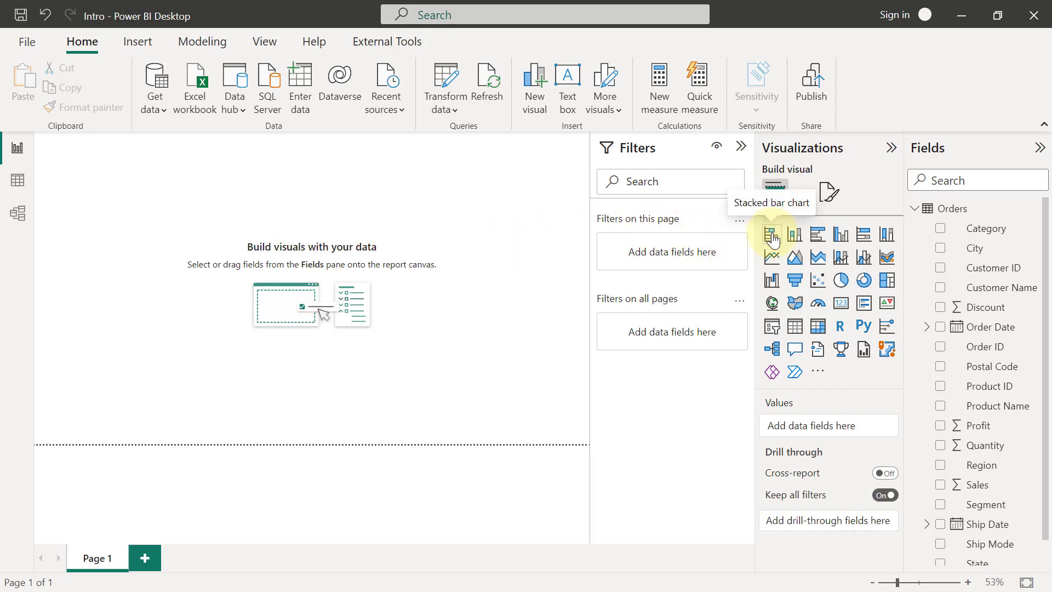
# Add a stacked bar chart to the report page and enlarge it
pyautogui.click(772, 234)
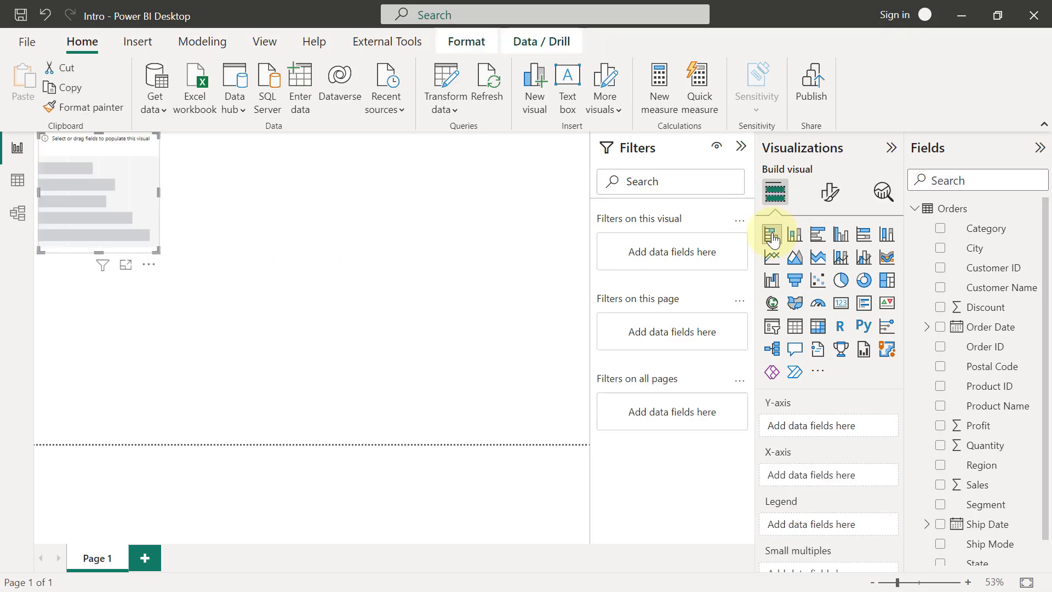
pyautogui.click(771, 233)
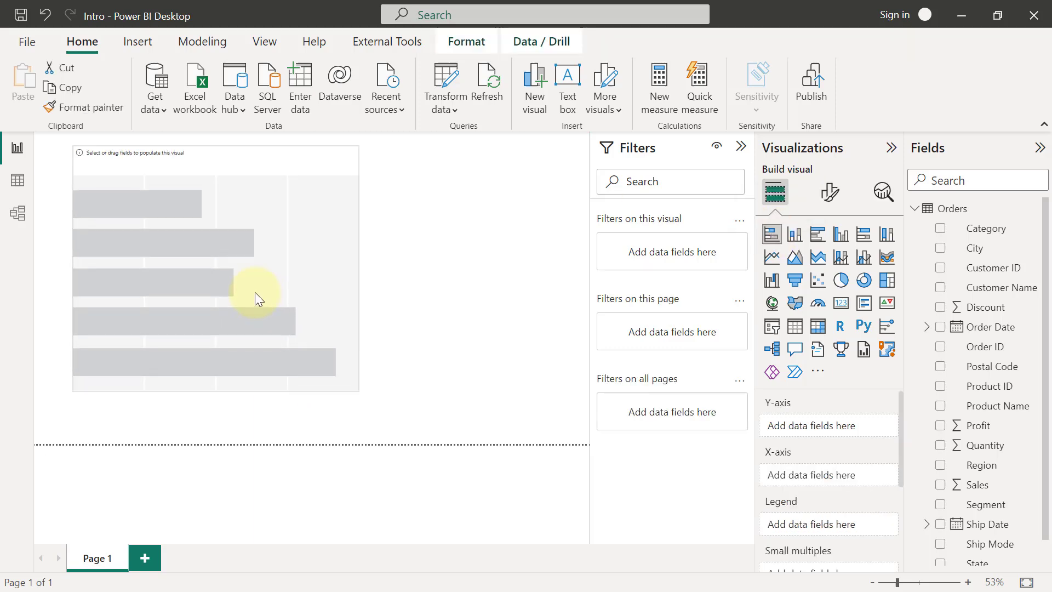
# Fill the chart with Sum of Sales by Region (West, East, Central, South)
pyautogui.click(254, 298)
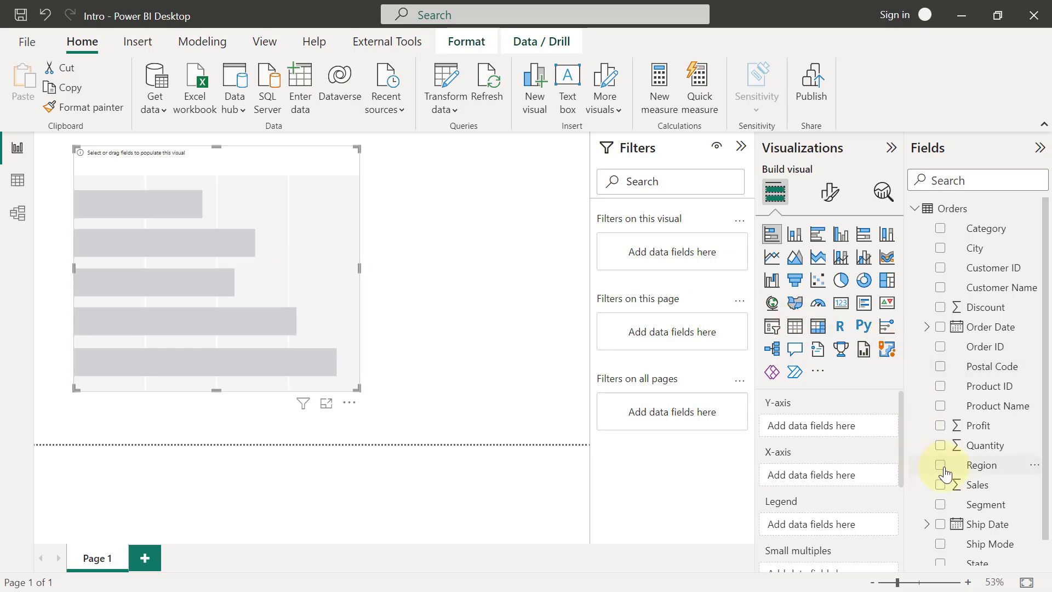
pyautogui.click(940, 485)
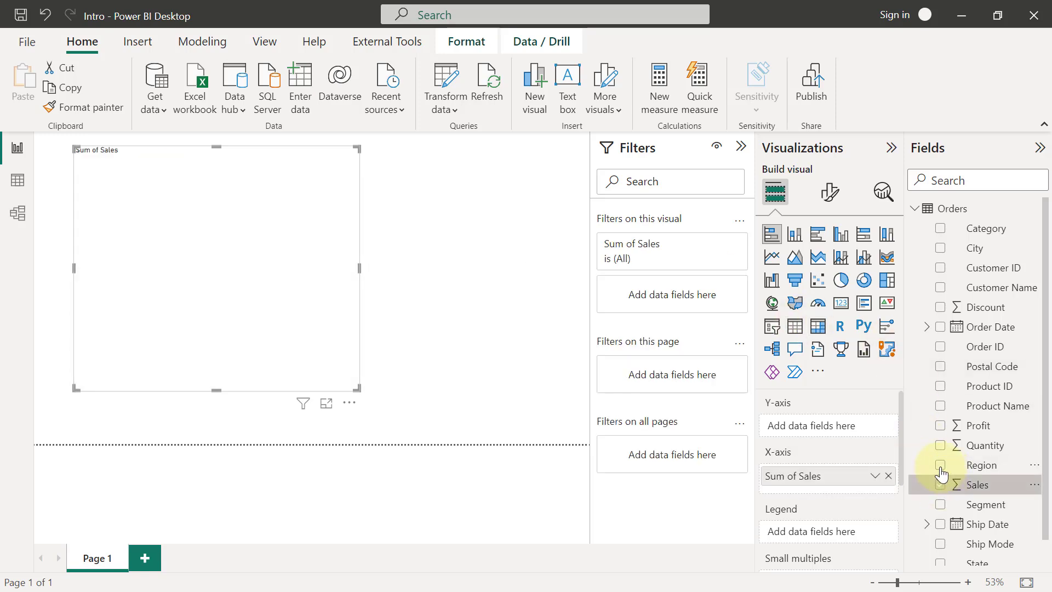
pyautogui.click(940, 465)
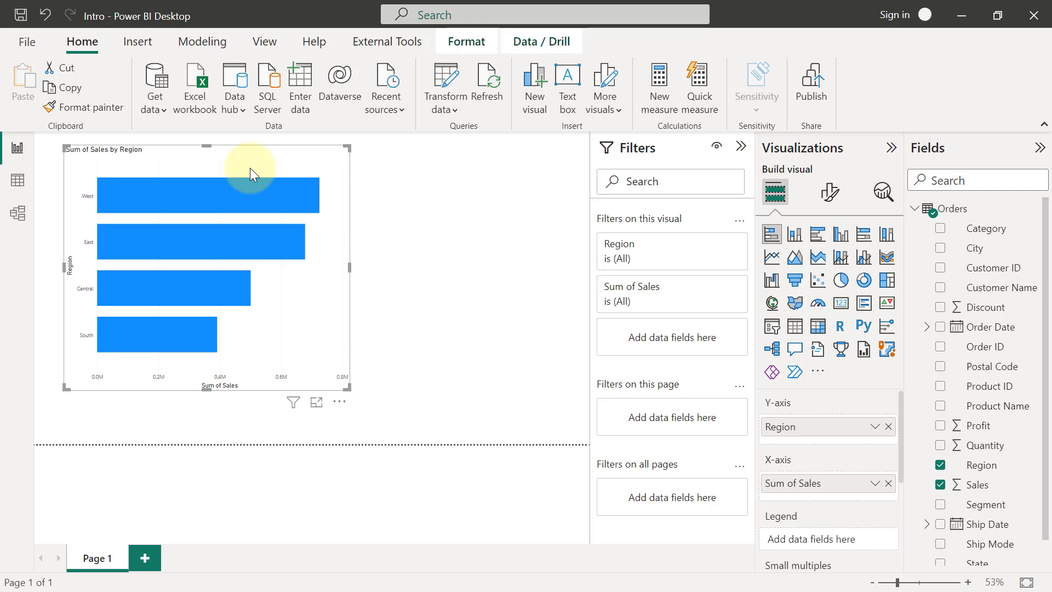
pyautogui.moveTo(282, 180)
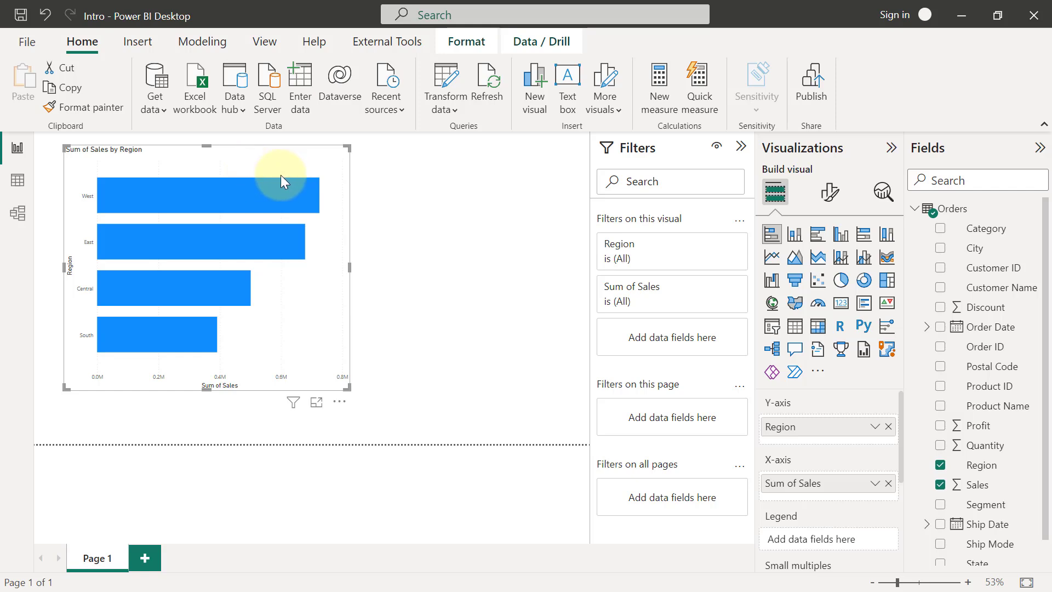
pyautogui.moveTo(297, 246)
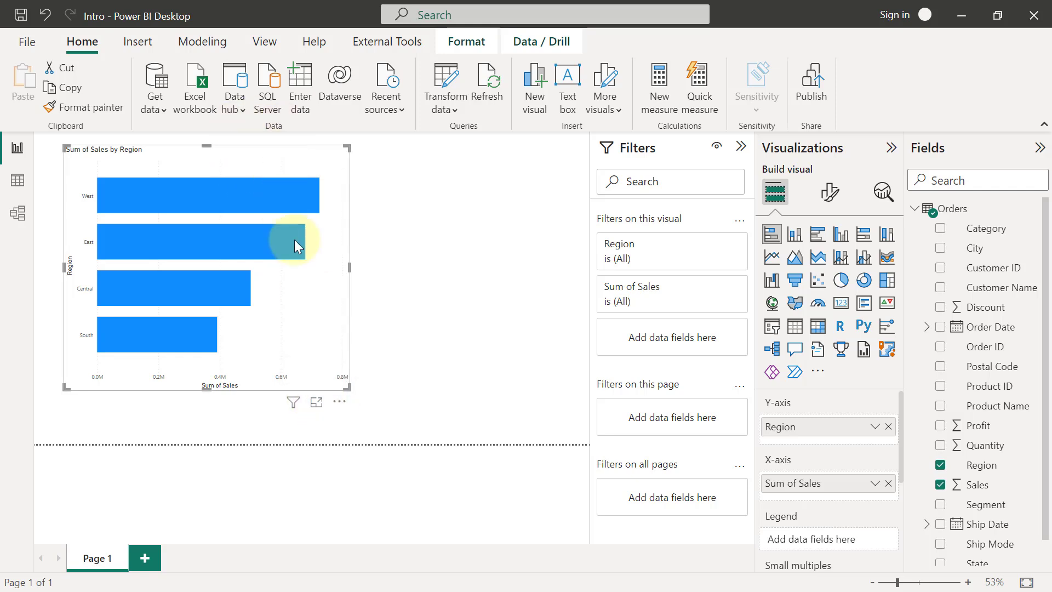
pyautogui.moveTo(269, 128)
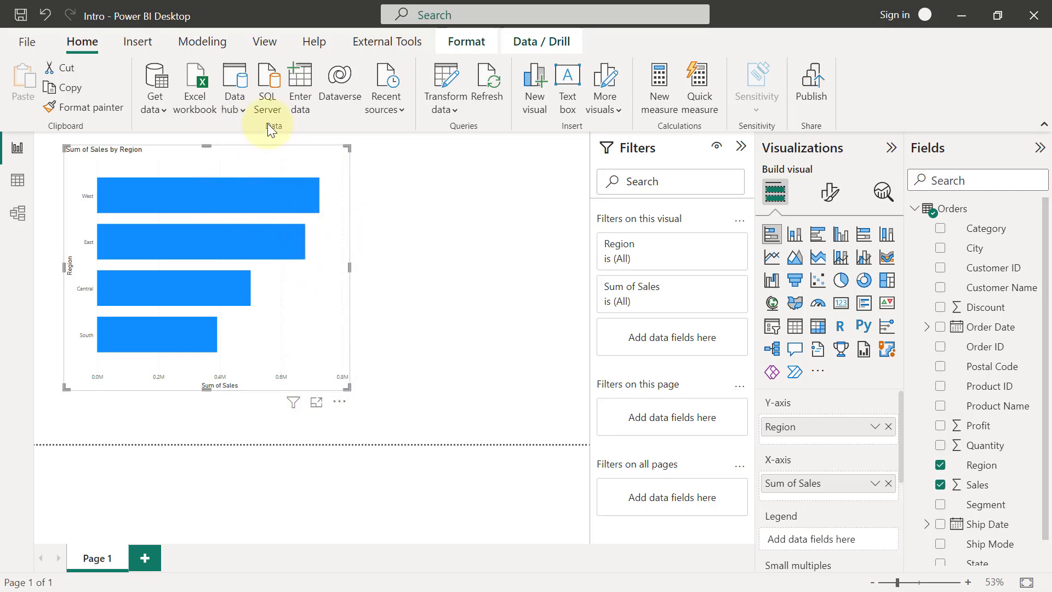
pyautogui.moveTo(255, 157)
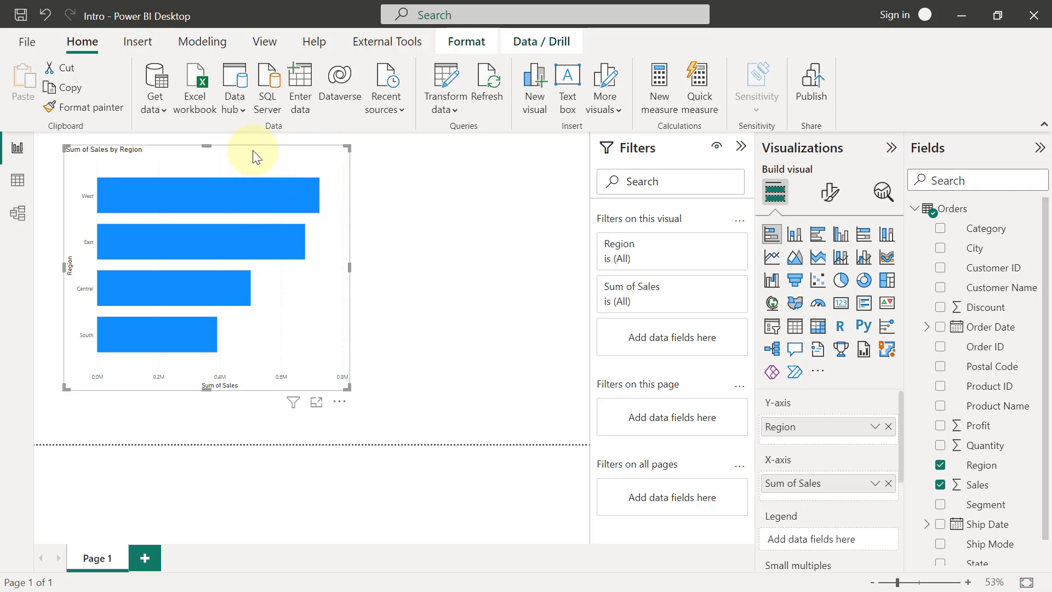
pyautogui.moveTo(258, 158)
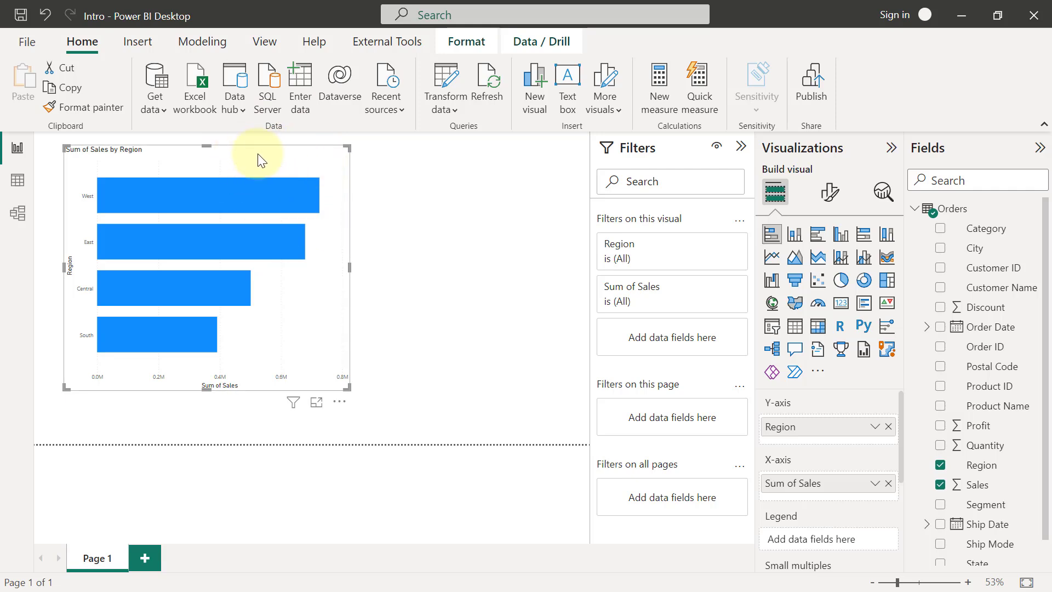
pyautogui.moveTo(328, 413)
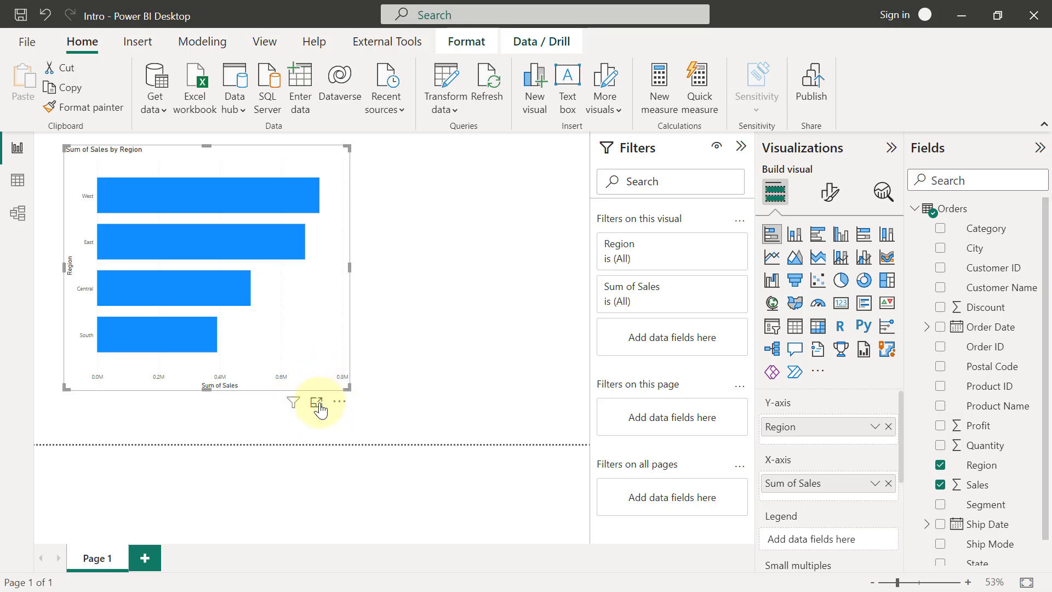
pyautogui.moveTo(317, 403)
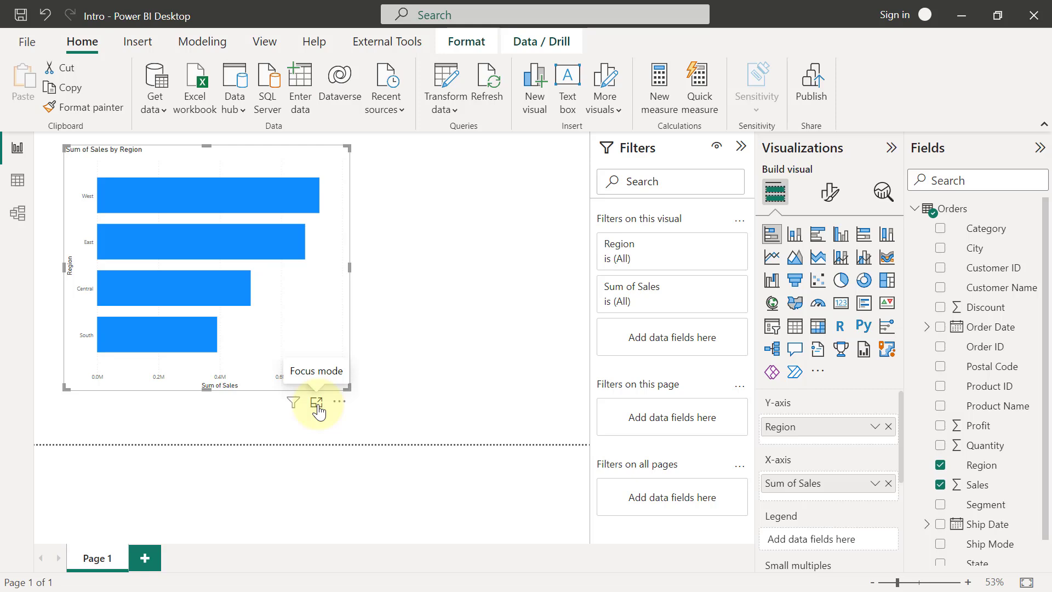
pyautogui.click(317, 402)
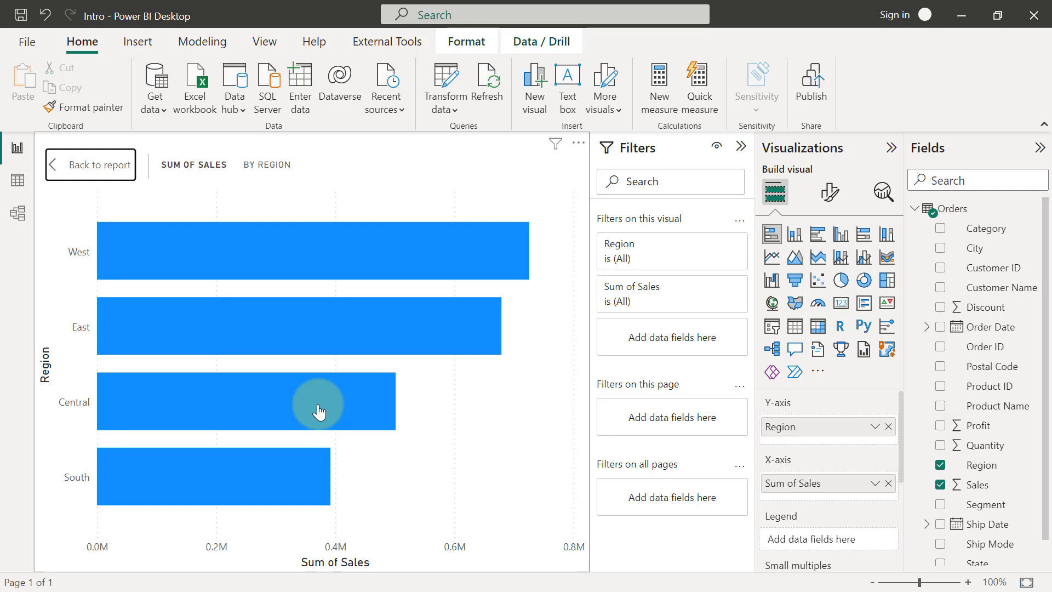
pyautogui.moveTo(79, 306)
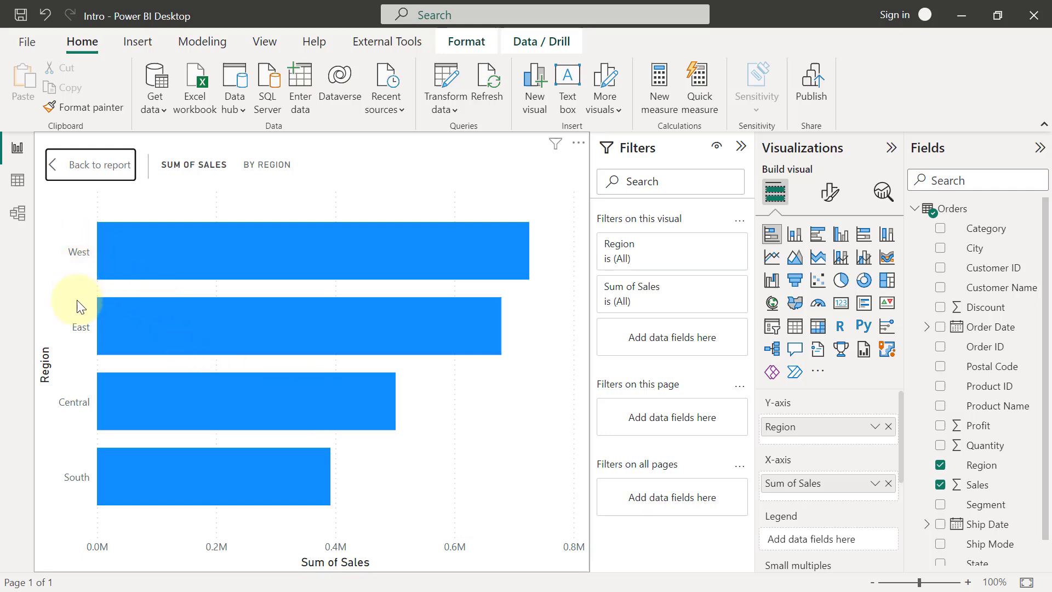
pyautogui.moveTo(82, 257)
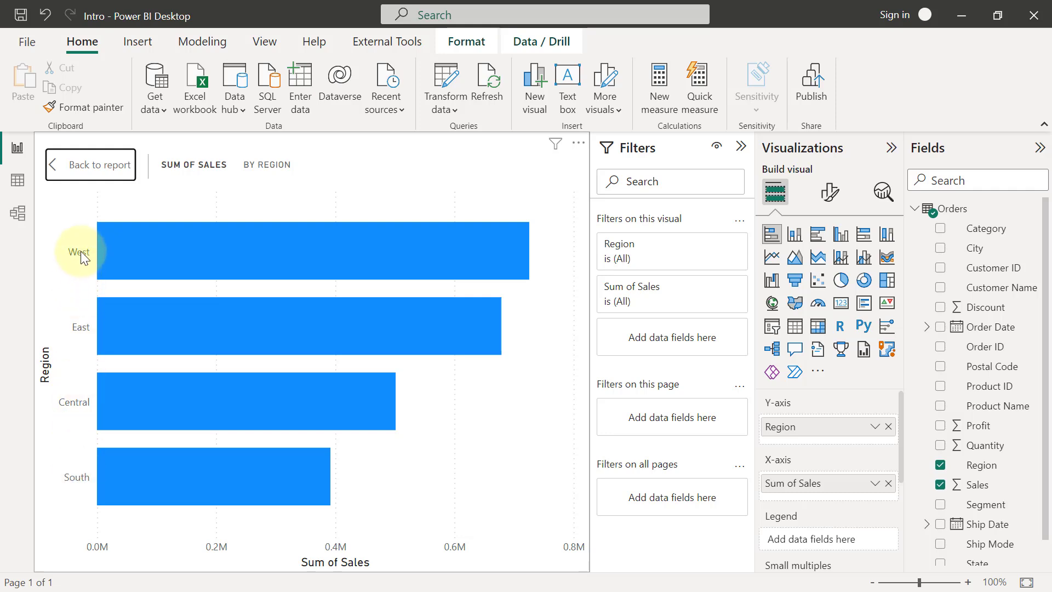
pyautogui.moveTo(114, 256)
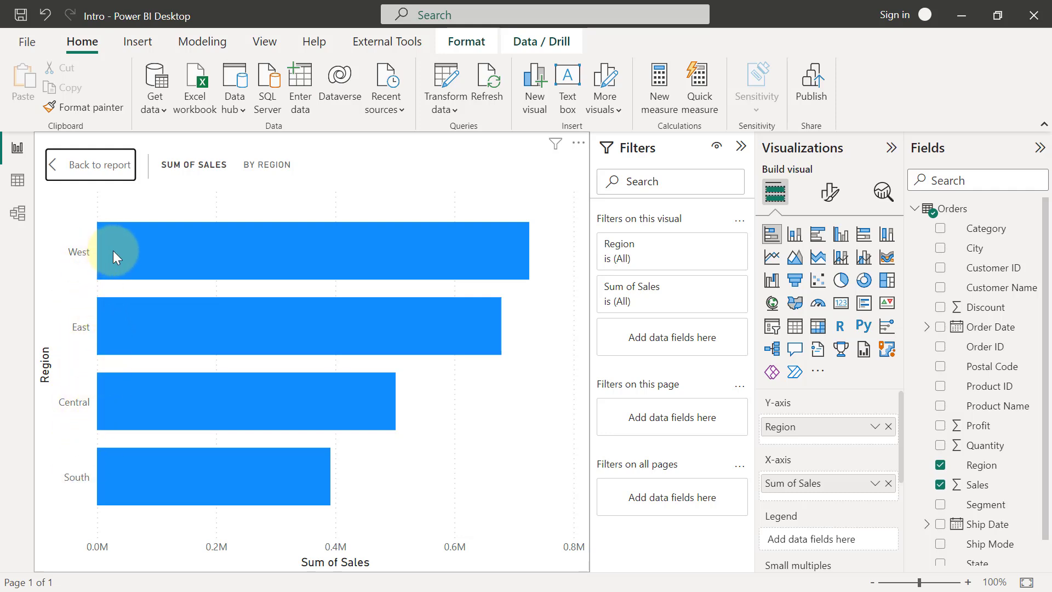
pyautogui.moveTo(118, 251)
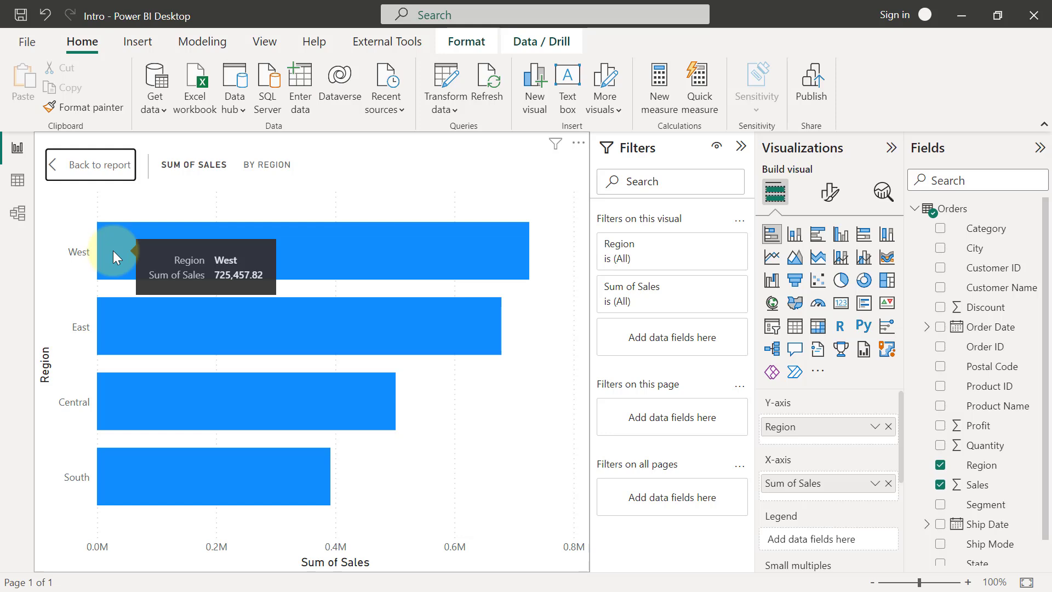
pyautogui.moveTo(109, 258)
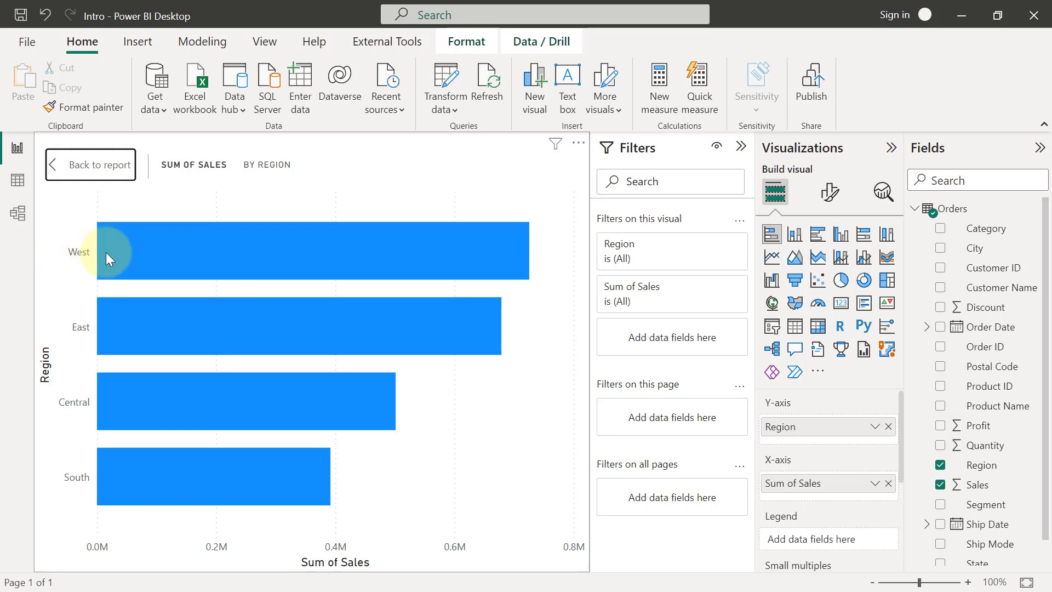
pyautogui.moveTo(79, 258)
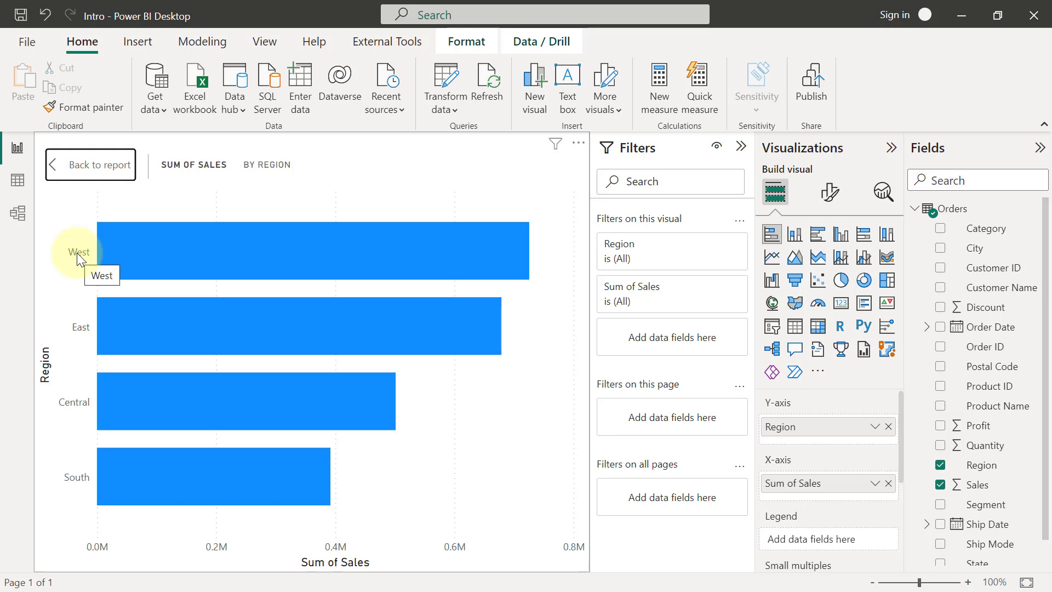
pyautogui.moveTo(935, 128)
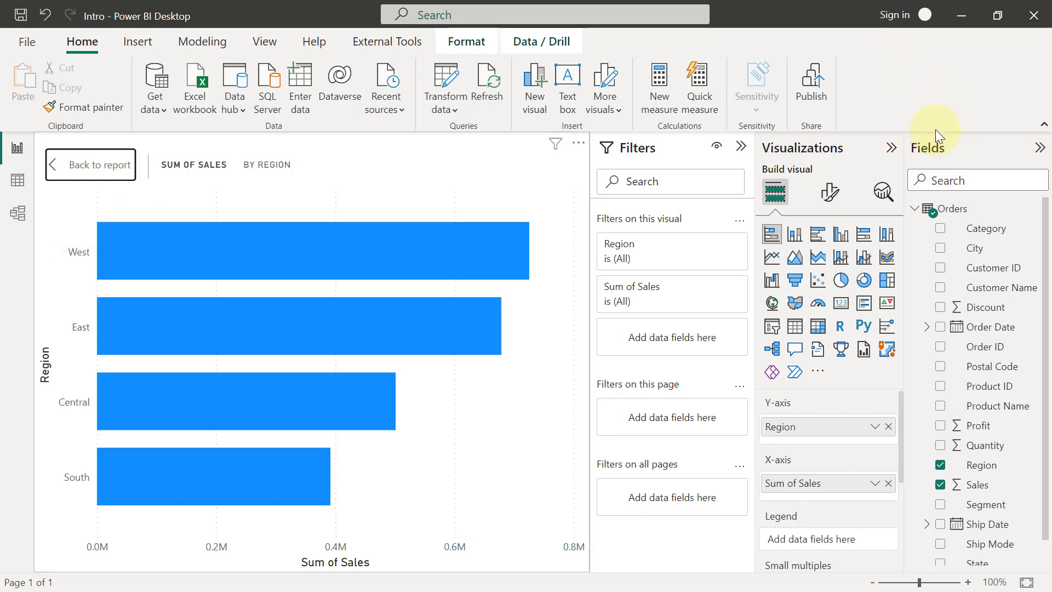
pyautogui.moveTo(1016, 256)
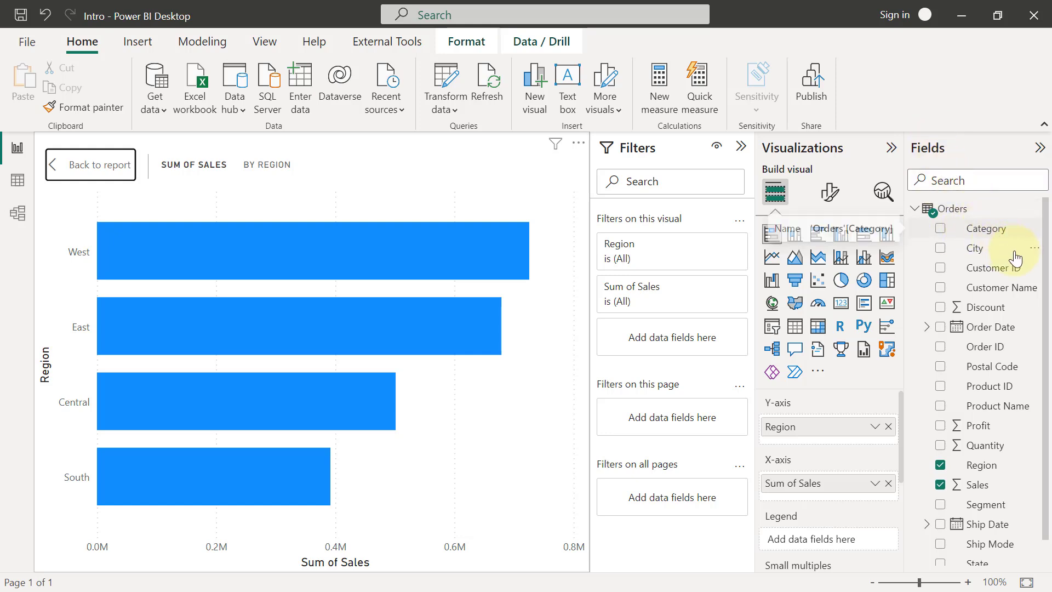
# Scroll the Fields pane down toward the Segment field
pyautogui.scroll(-3)
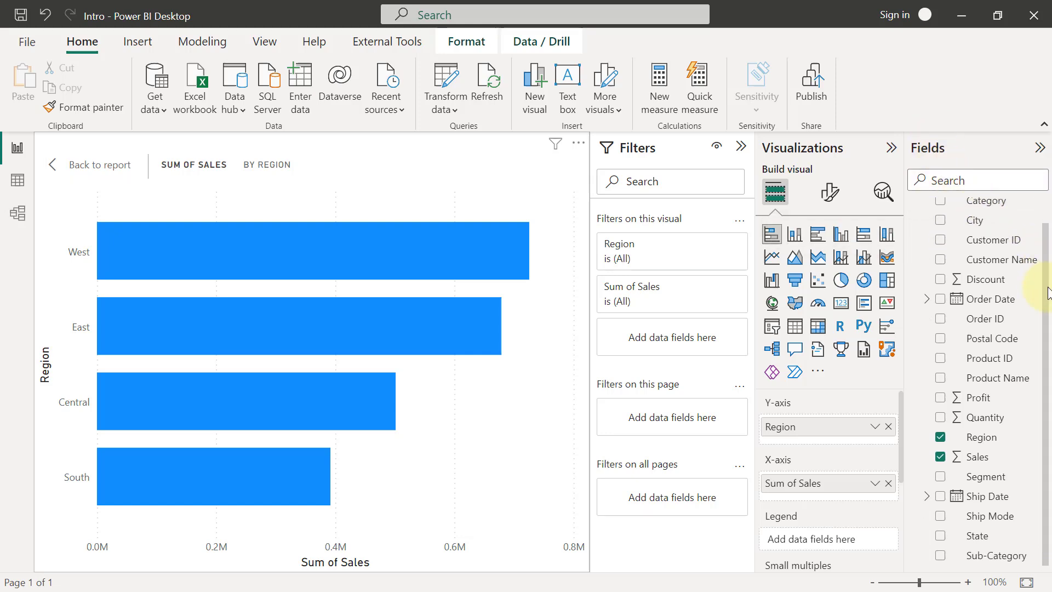
pyautogui.moveTo(987, 496)
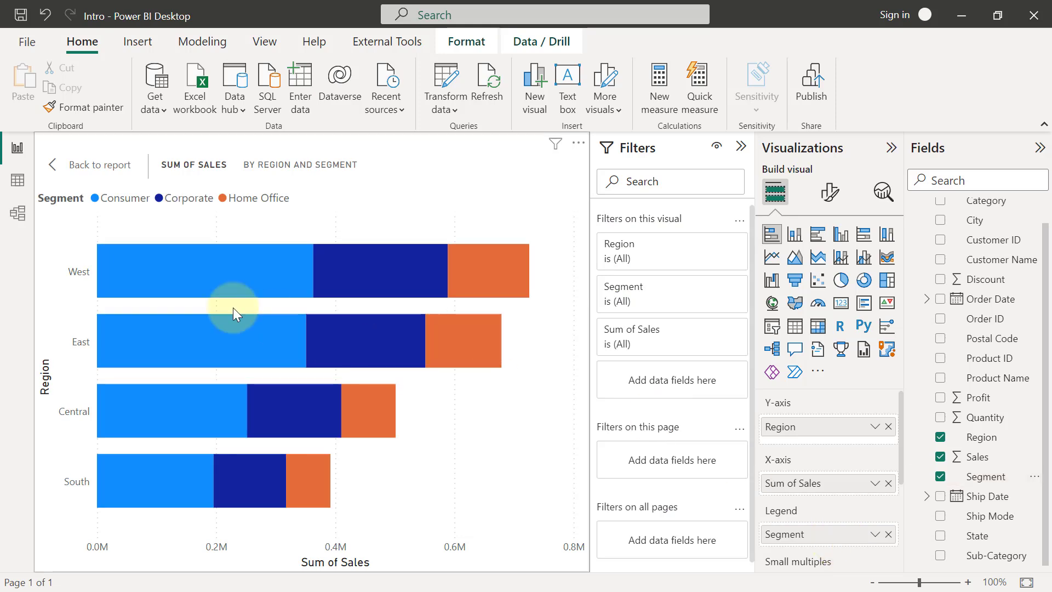
pyautogui.moveTo(146, 273)
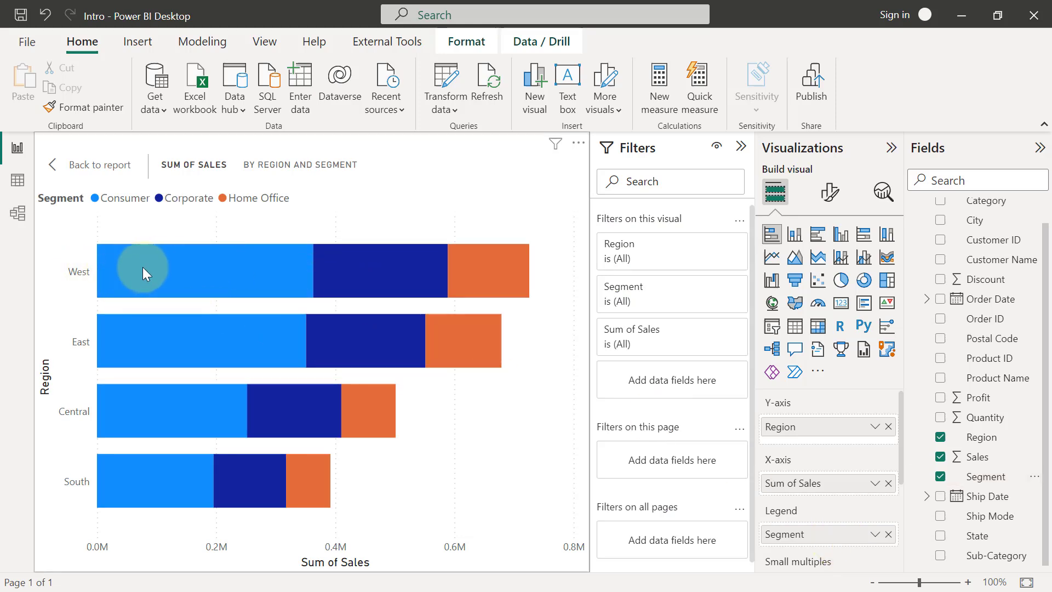
pyautogui.moveTo(192, 272)
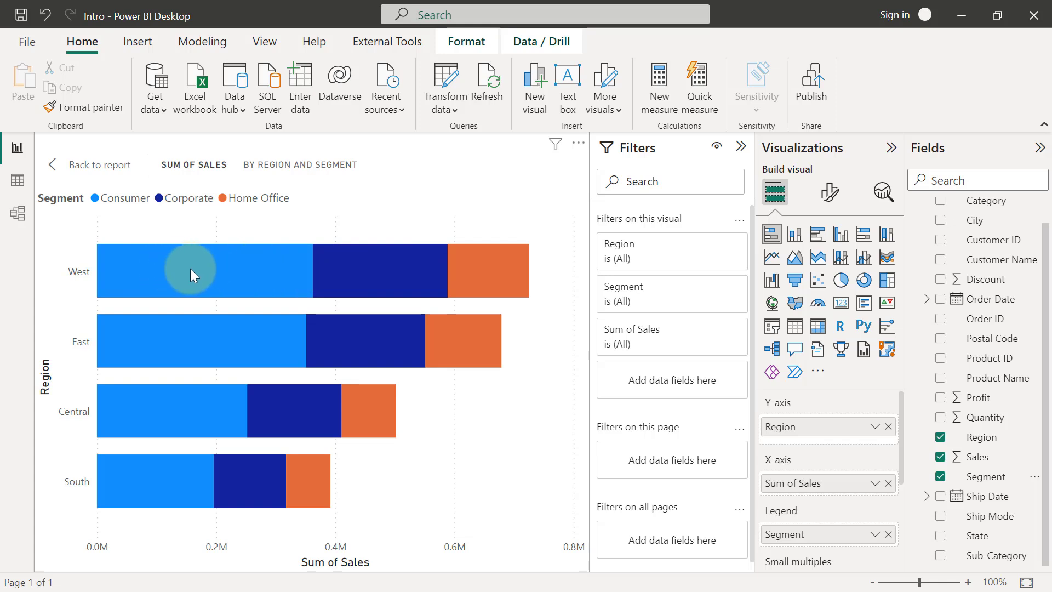
pyautogui.moveTo(411, 278)
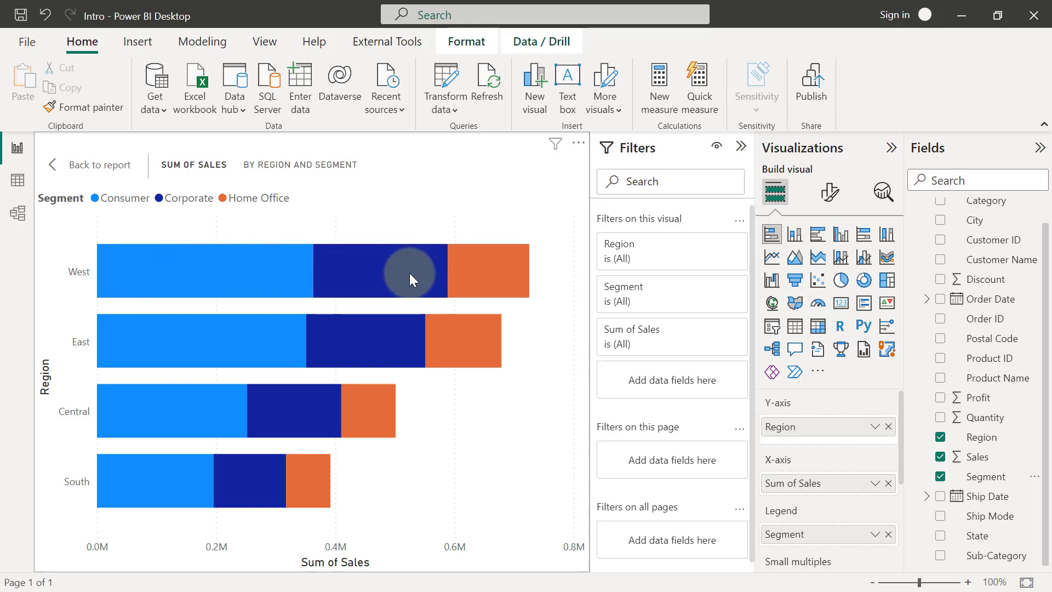
pyautogui.moveTo(91, 202)
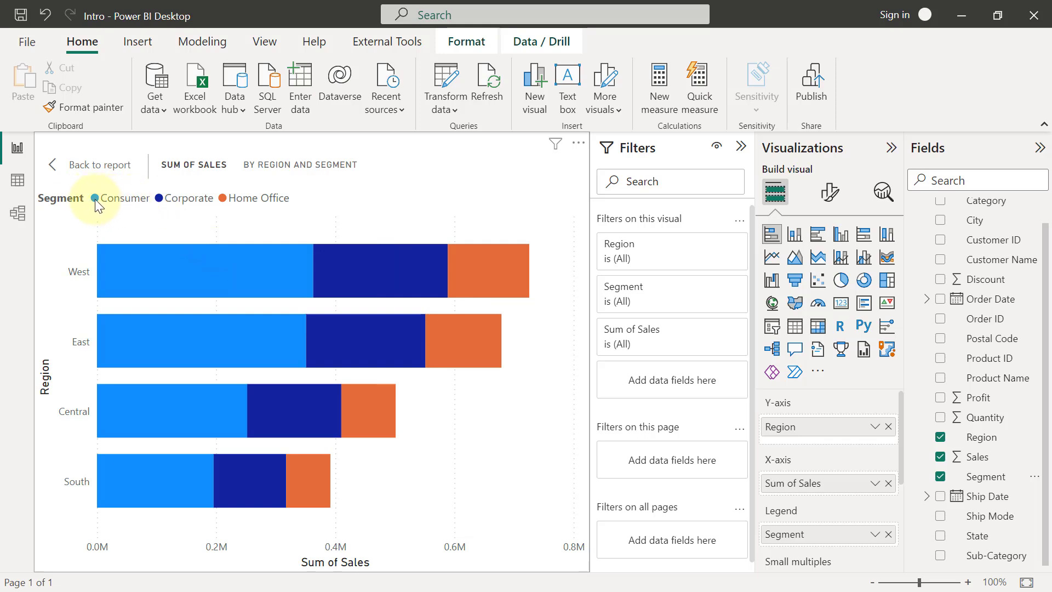
pyautogui.moveTo(141, 206)
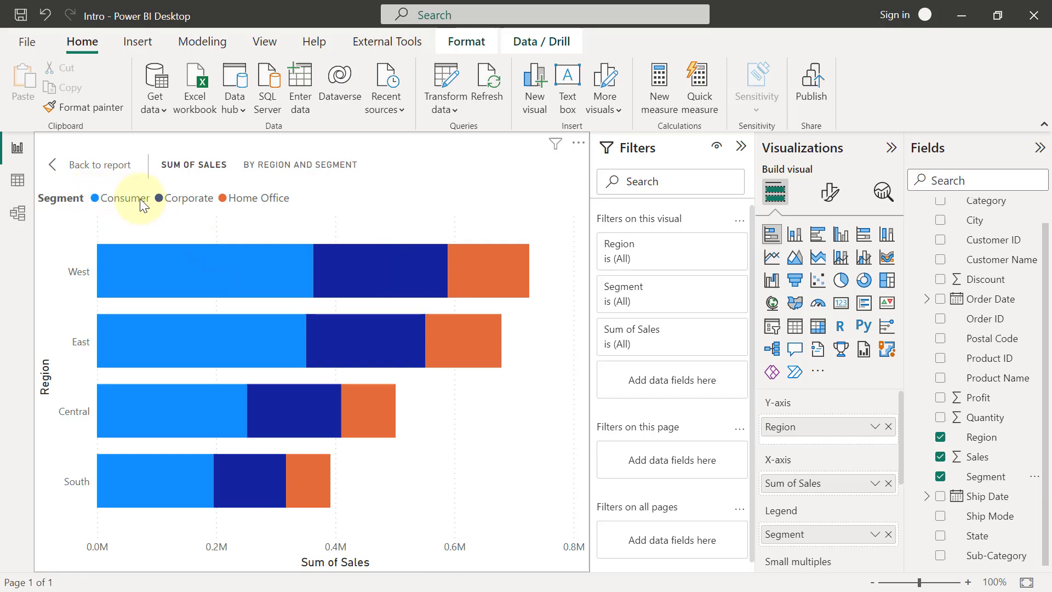
pyautogui.moveTo(159, 198)
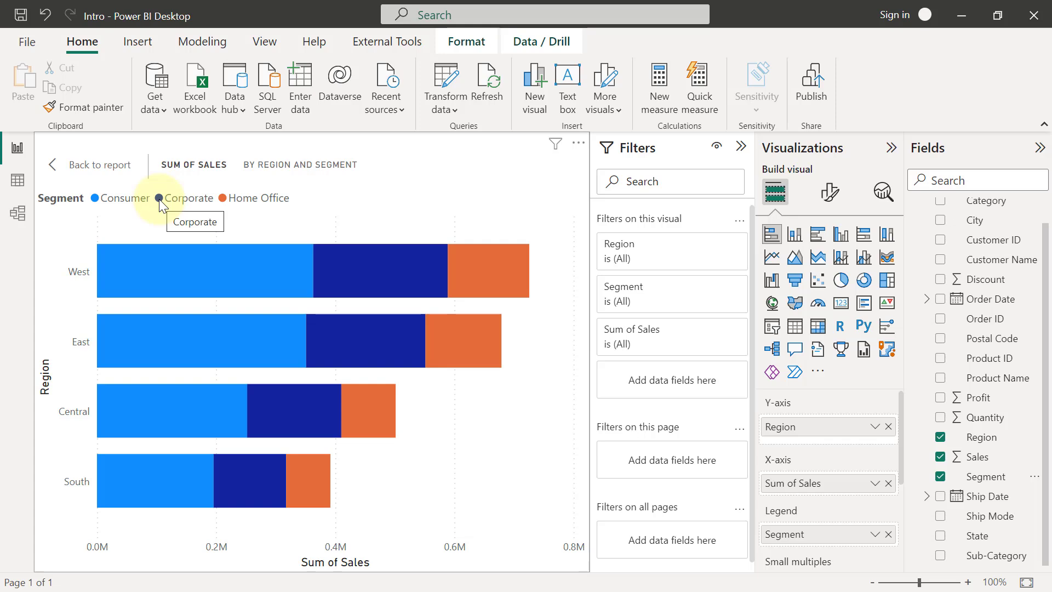
pyautogui.moveTo(773, 234)
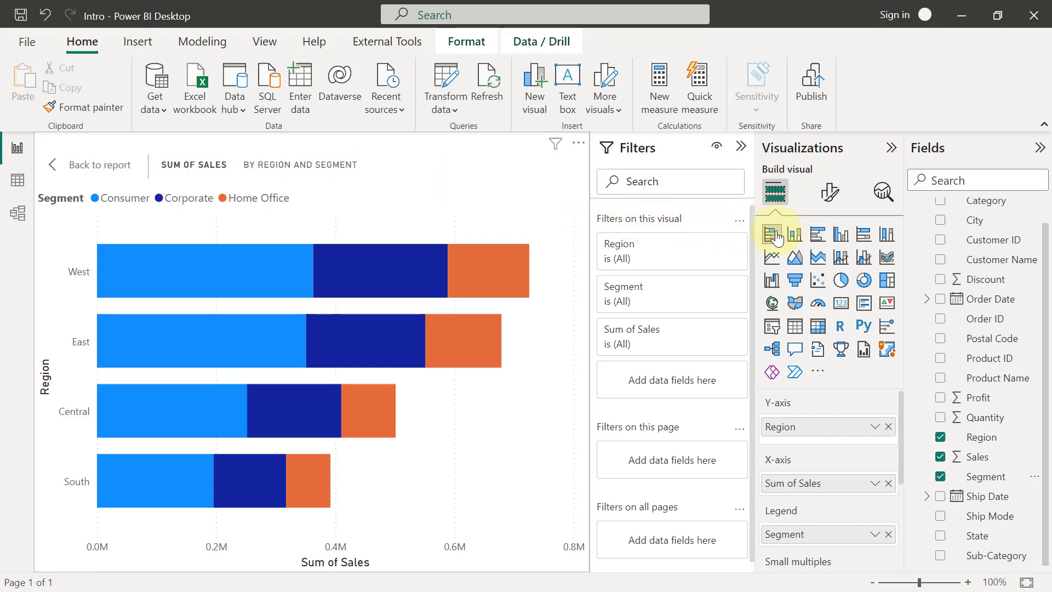
pyautogui.moveTo(817, 235)
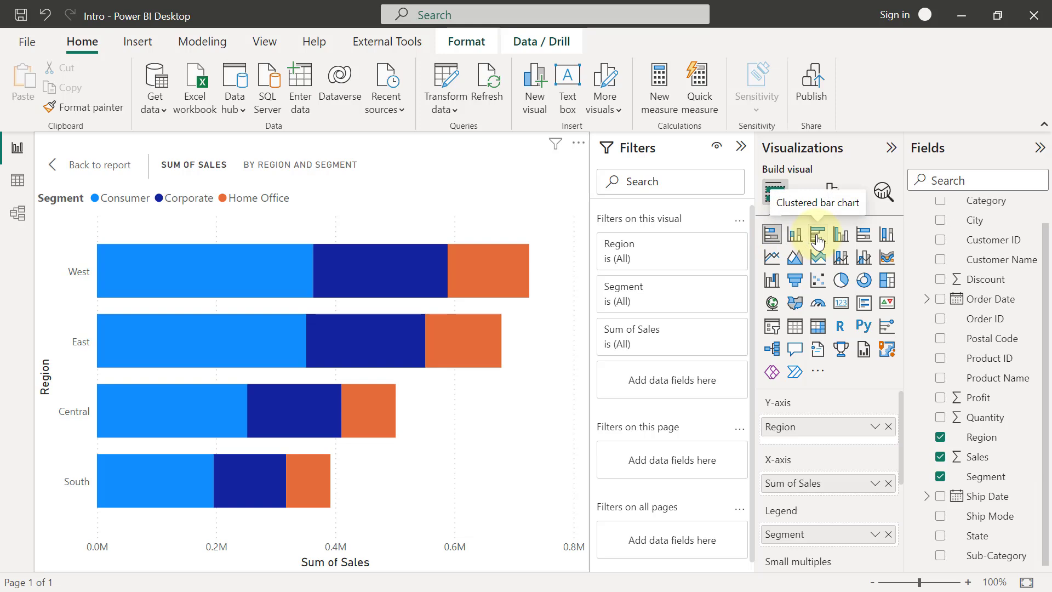
# Switch the visual to a clustered bar chart with separate Consumer, Corporate, Home Office bars
pyautogui.click(818, 234)
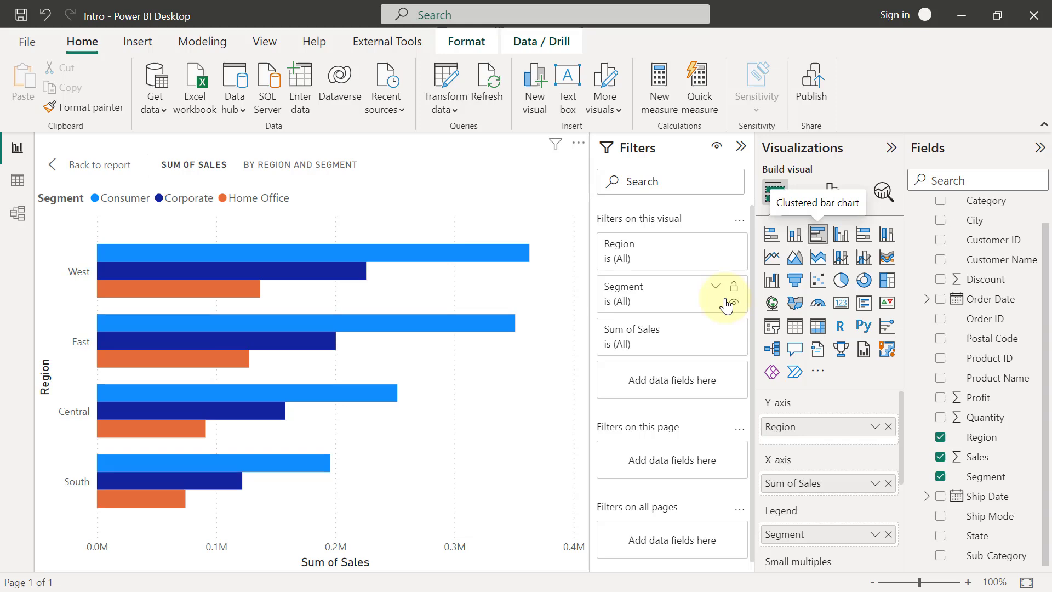
pyautogui.moveTo(795, 233)
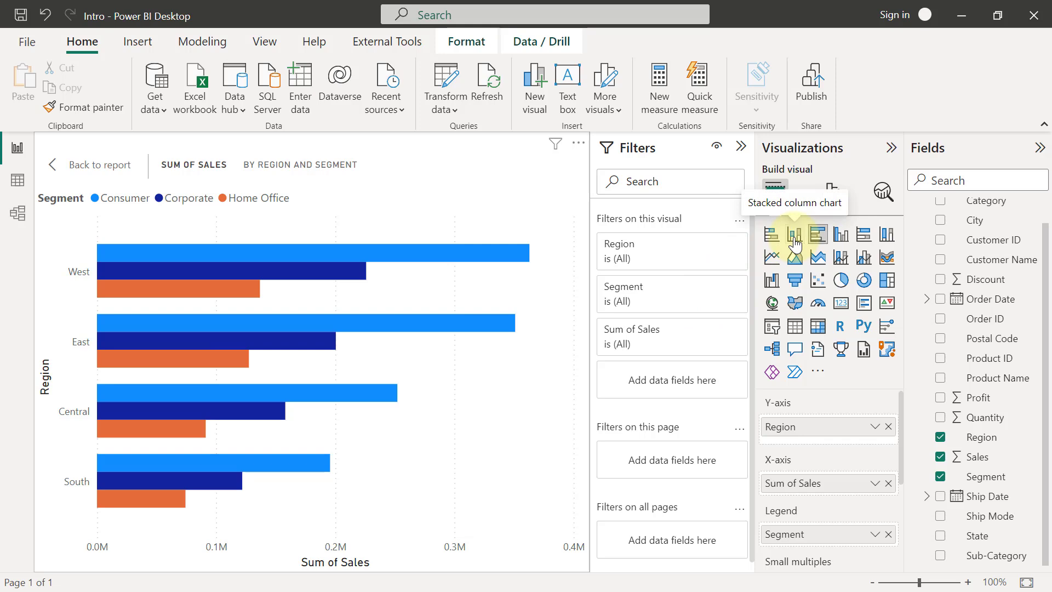
# Change the visual to a stacked column chart, then to a clustered column chart
pyautogui.click(795, 234)
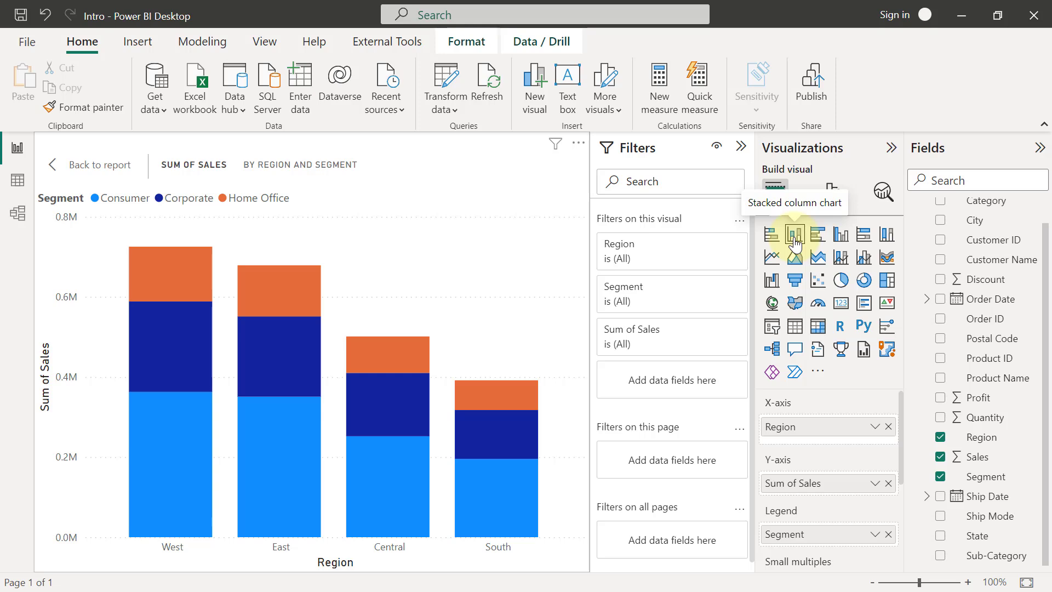
pyautogui.moveTo(840, 239)
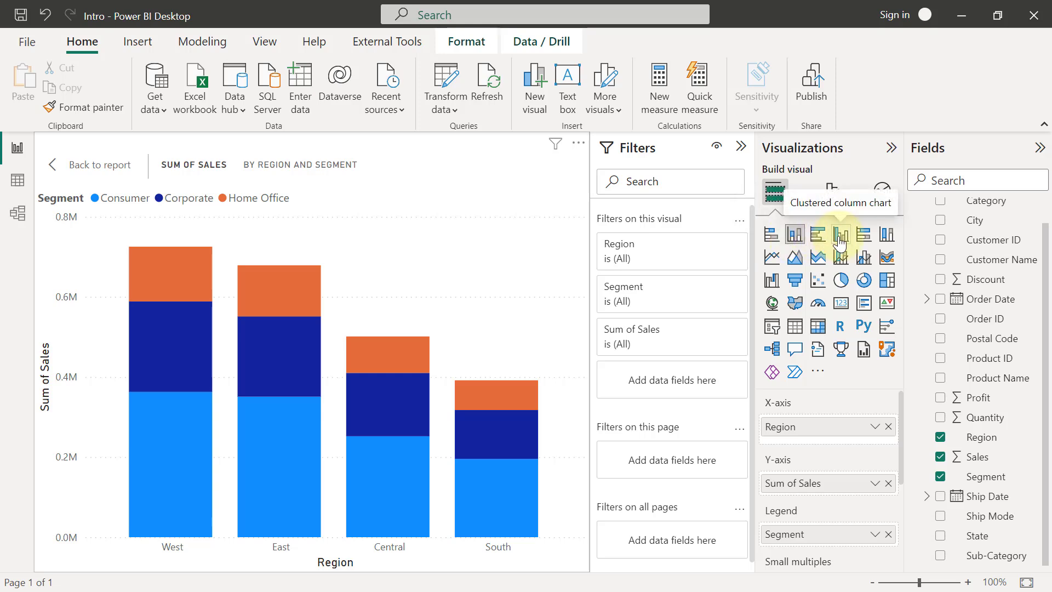
pyautogui.click(840, 234)
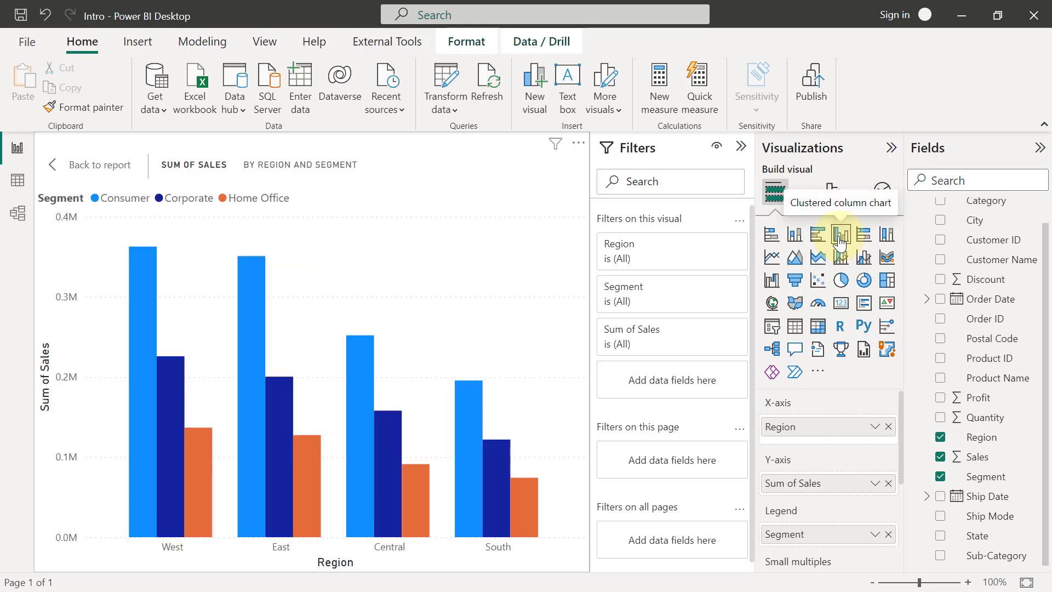